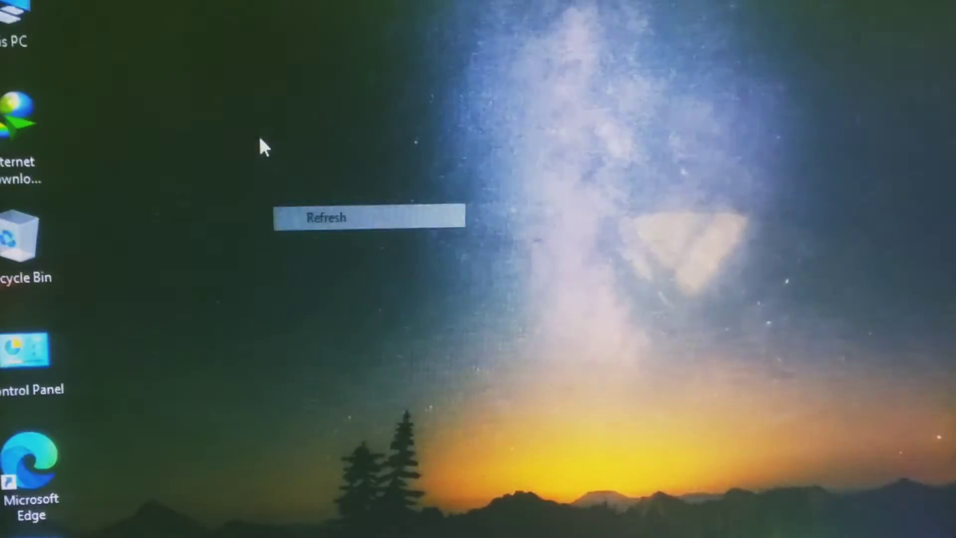
Refresh the desktop and scroll down through the Start menu app list toward Settings.
left_click(324, 217)
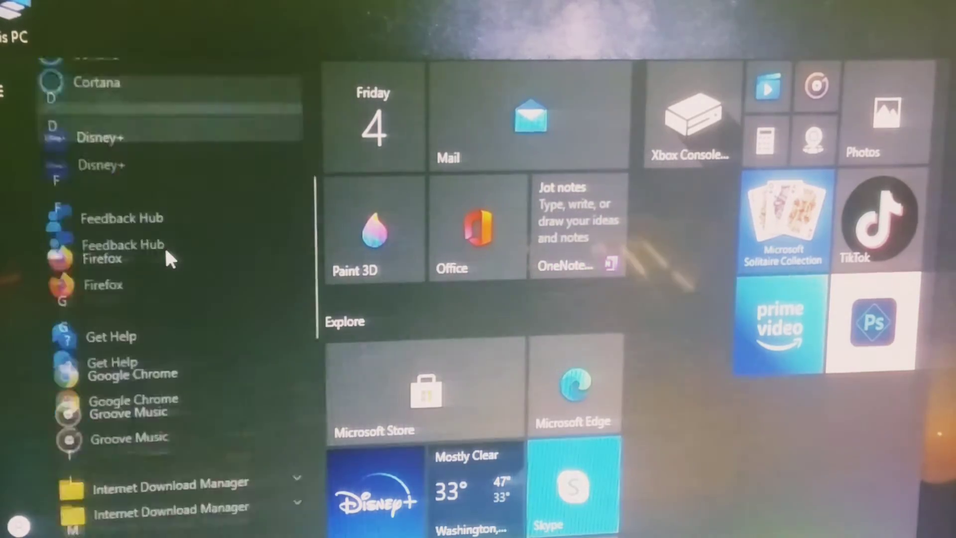
scroll("down", 3)
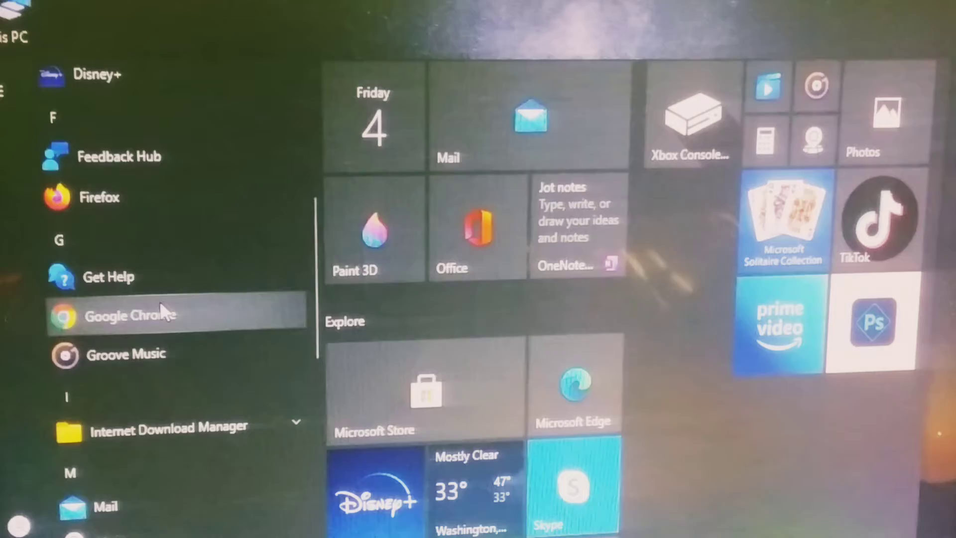
scroll("down", 3)
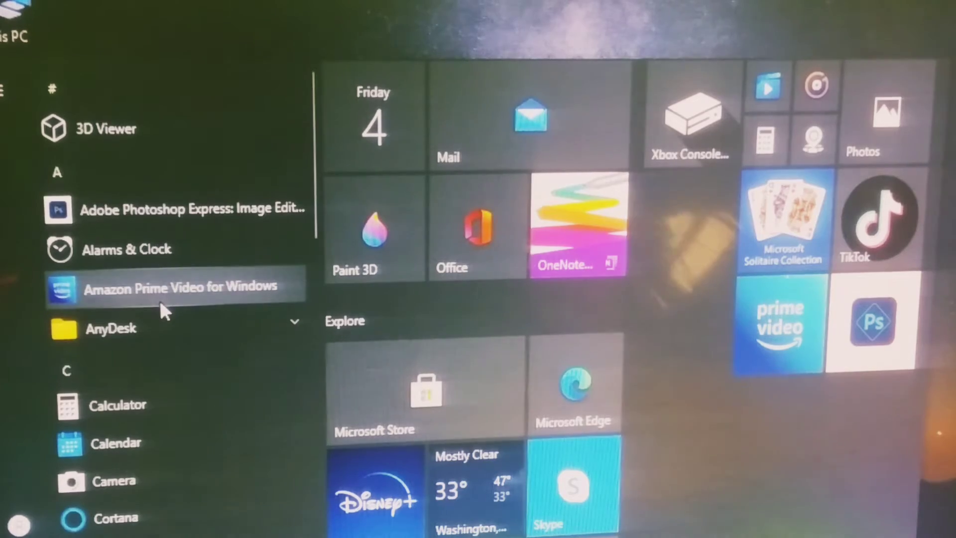
mouse_move(170, 215)
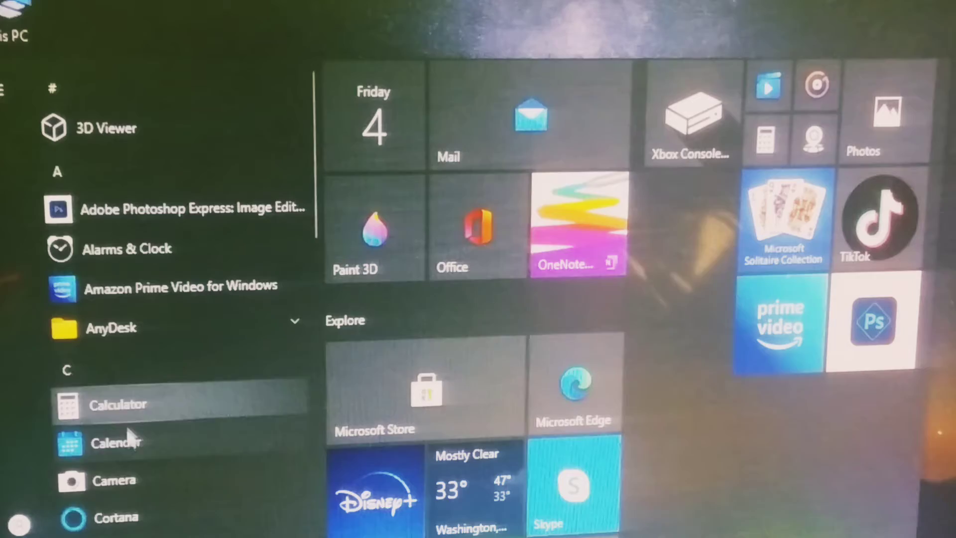
scroll("down", 3)
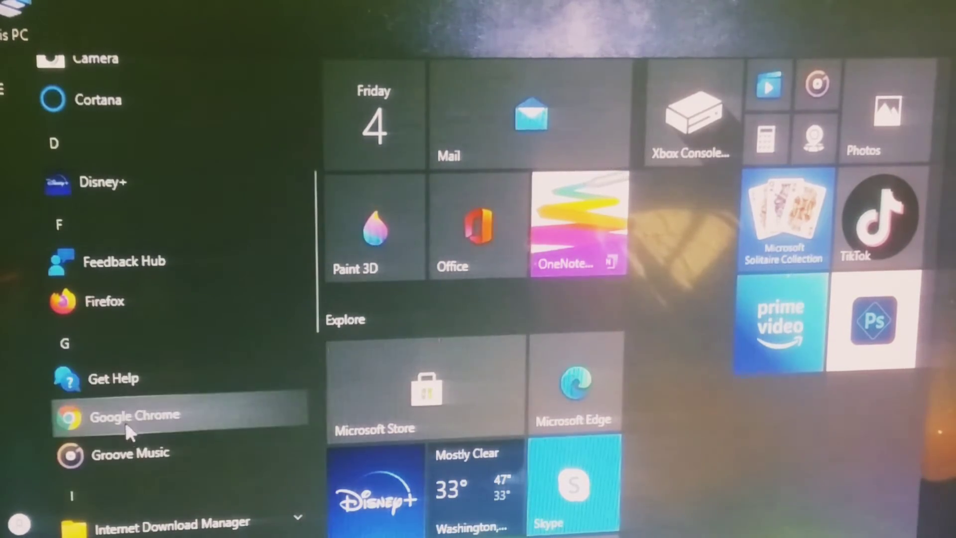
scroll("down", 3)
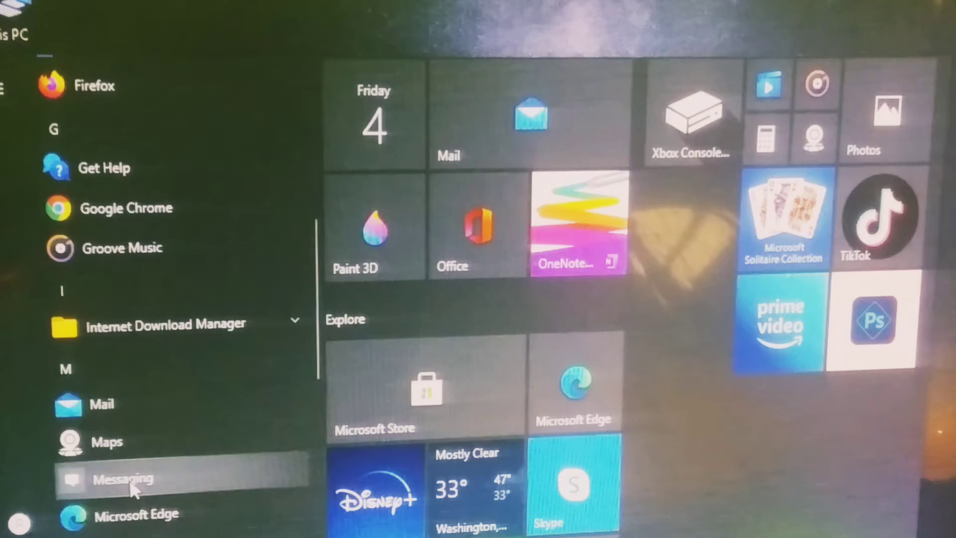
scroll("down", 3)
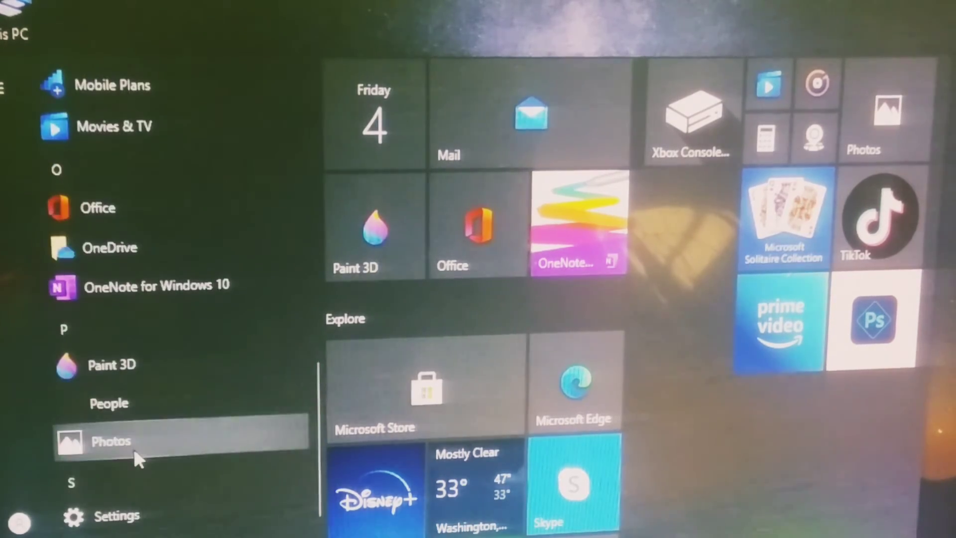
scroll("down", 3)
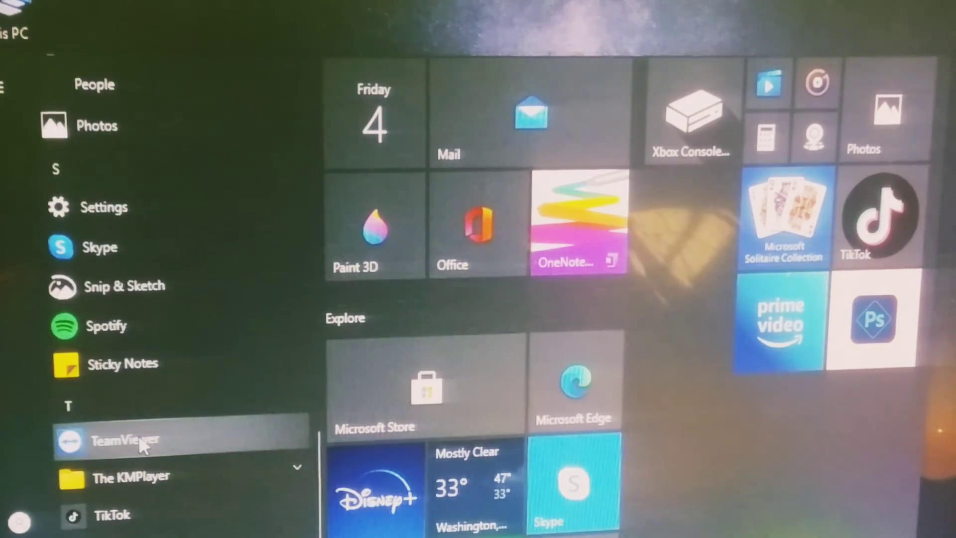
scroll("down", 3)
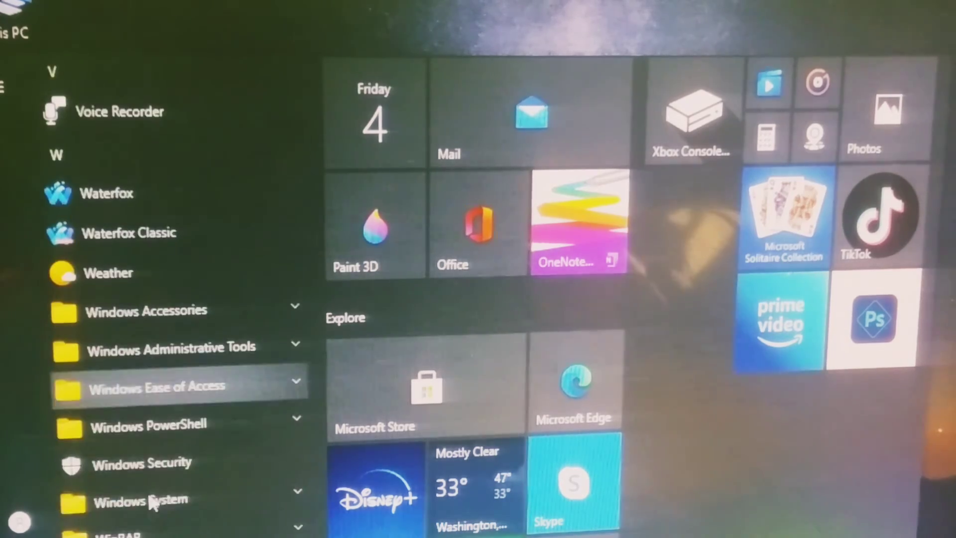
mouse_move(144, 478)
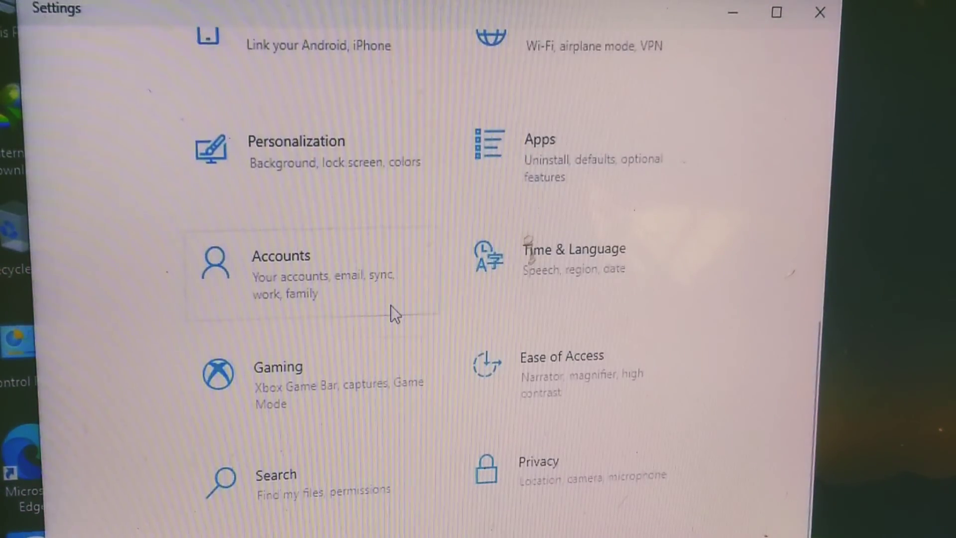
mouse_move(504, 514)
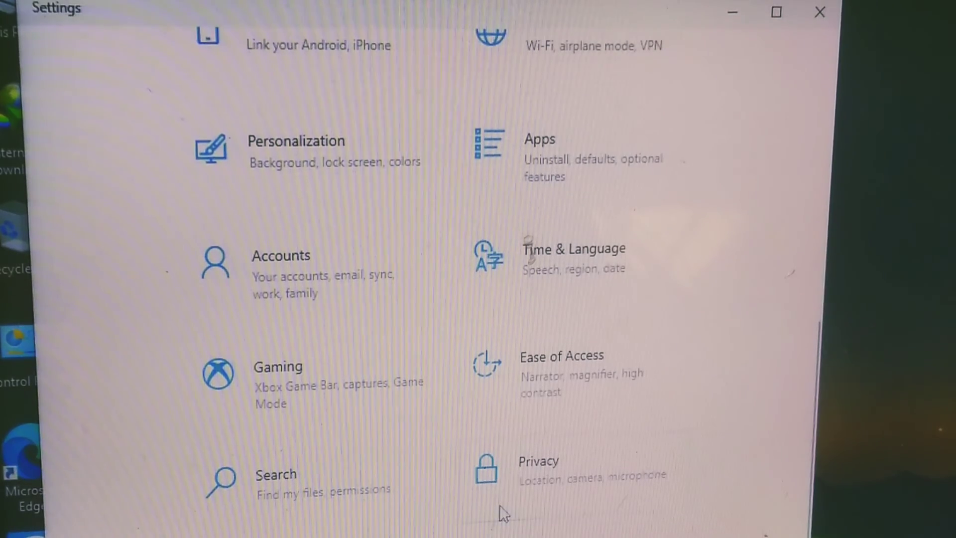